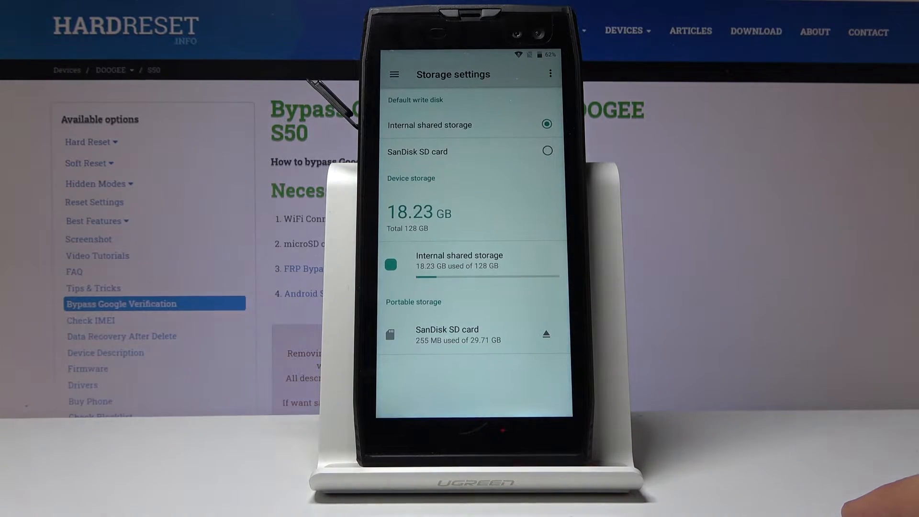
Browse the SanDisk SD card's folders and APK files from Storage settings
{"action": "left_click", "coordinate": [447, 334]}
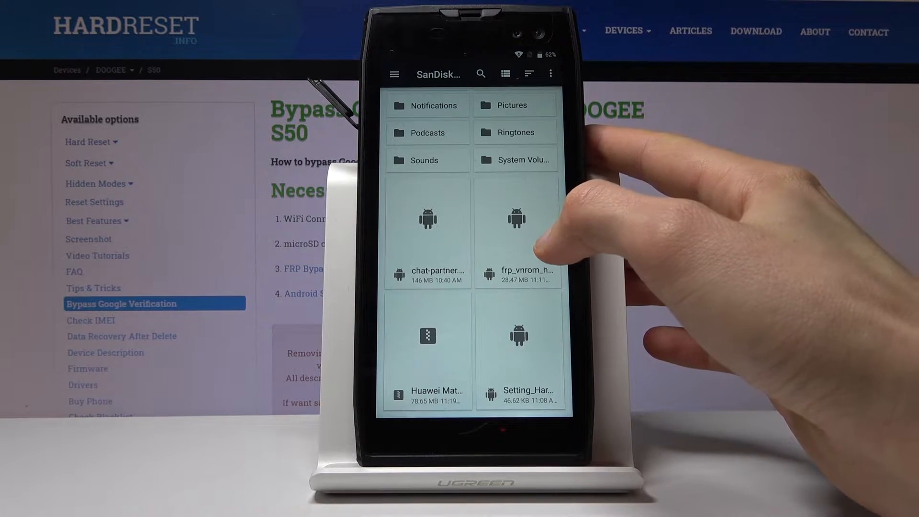
Open the Bypass FRP vnROM.net APK, enabling Unknown sources and accepting the warning
{"action": "left_click", "coordinate": [518, 228]}
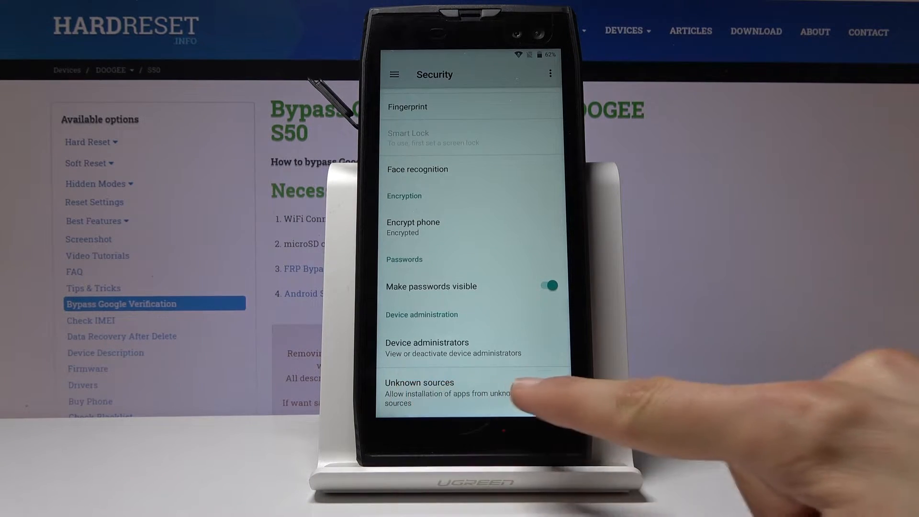
{"action": "left_click", "coordinate": [419, 383]}
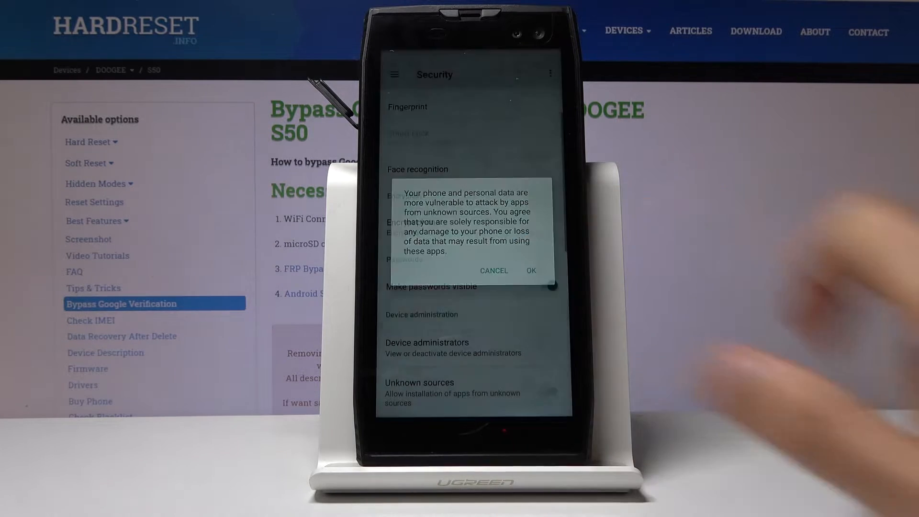
{"action": "left_click", "coordinate": [530, 270]}
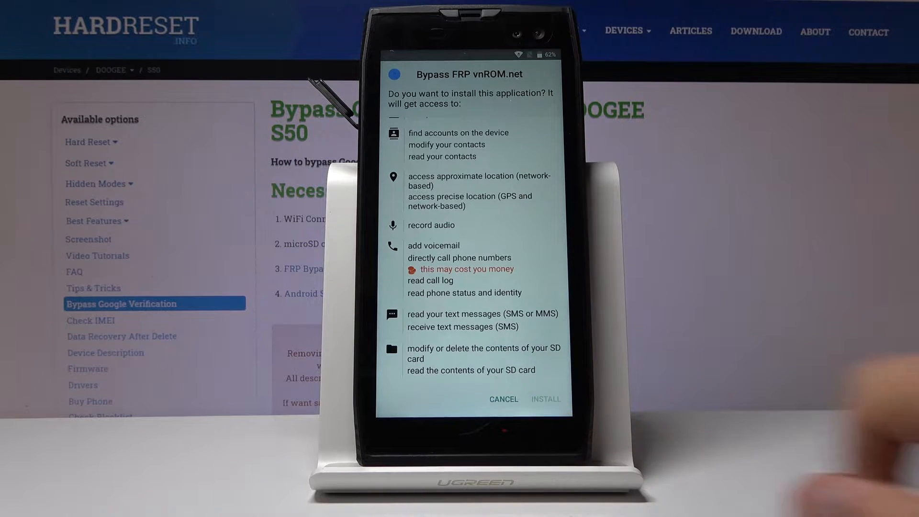
Install the Bypass FRP vnROM.net app, then the Development Settings app
{"action": "left_click", "coordinate": [545, 399]}
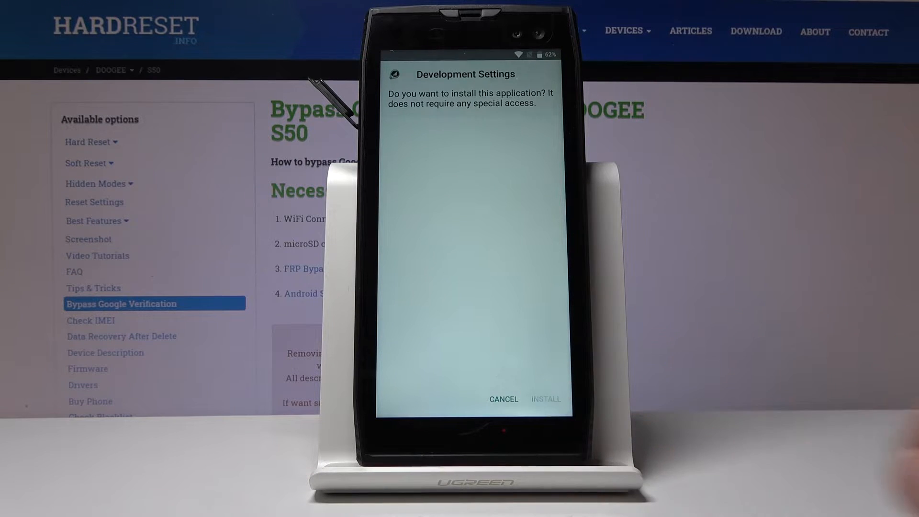
{"action": "left_click", "coordinate": [545, 399]}
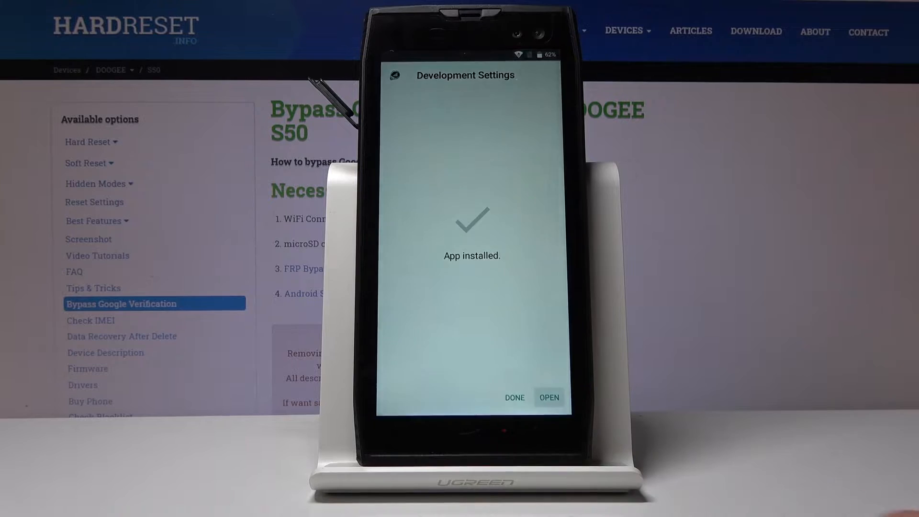
Check that Android Device Manager and Find My Device are unticked under Security's Device administrators
{"action": "left_click", "coordinate": [548, 397]}
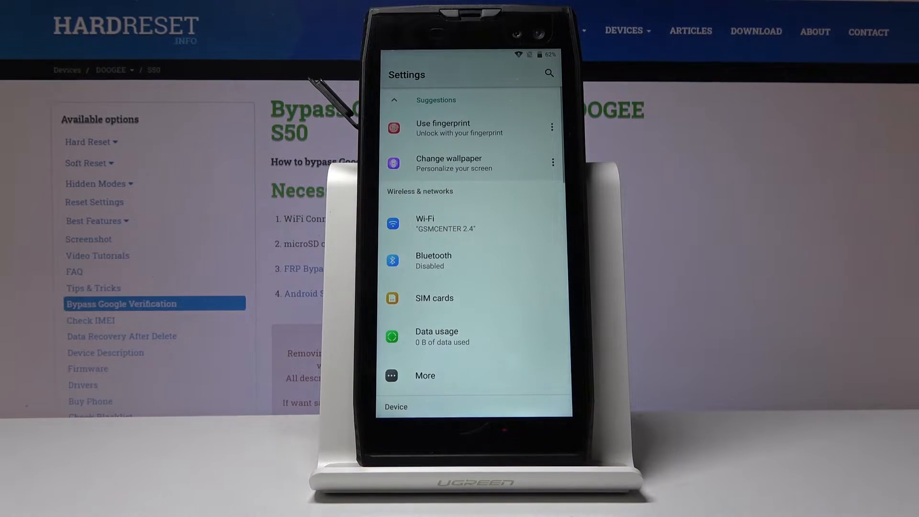
{"action": "scroll", "scroll_direction": "down", "scroll_amount": 3}
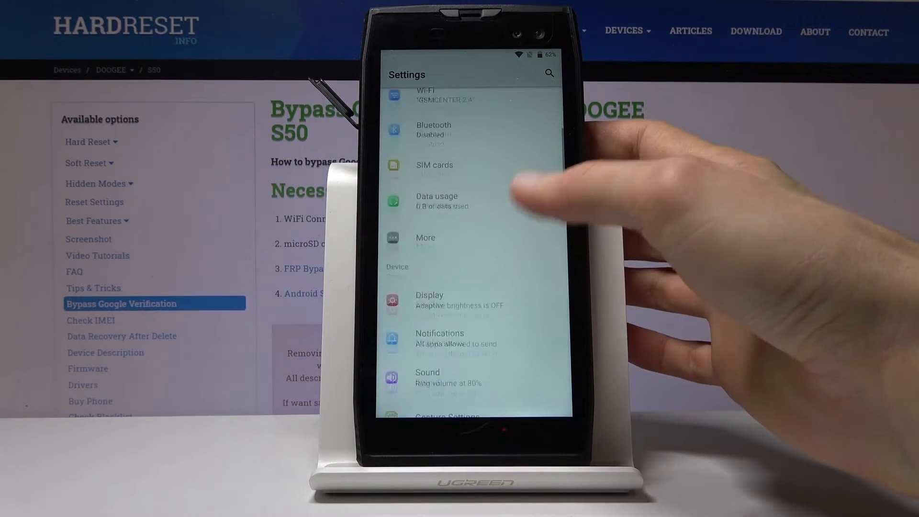
{"action": "scroll", "scroll_direction": "down", "scroll_amount": 3}
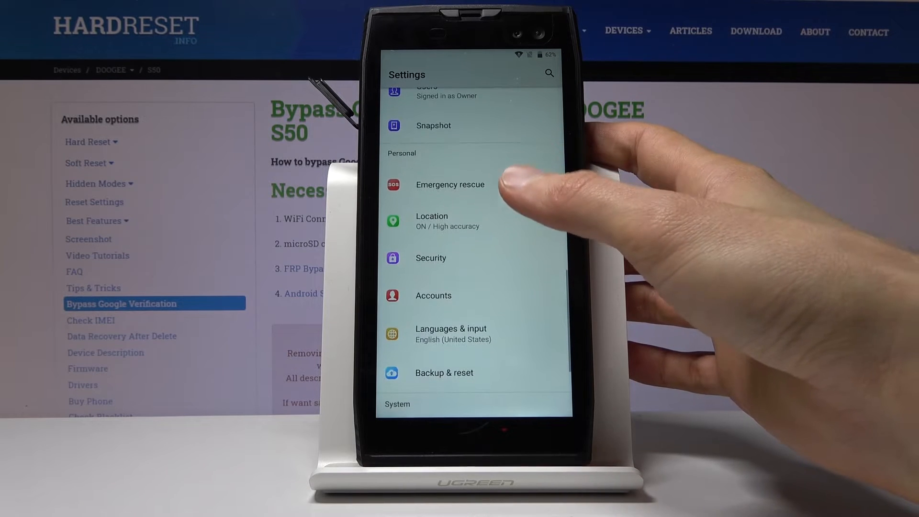
{"action": "scroll", "scroll_direction": "down", "scroll_amount": 3}
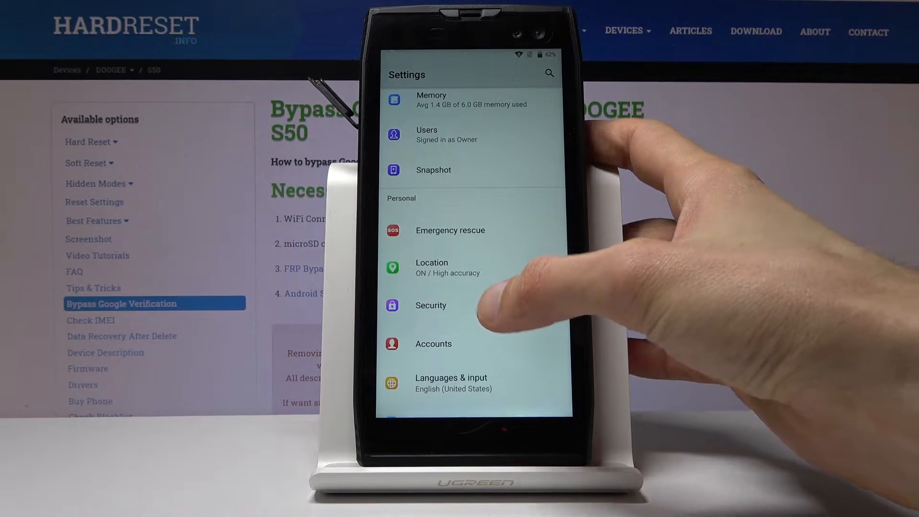
{"action": "left_click", "coordinate": [431, 305]}
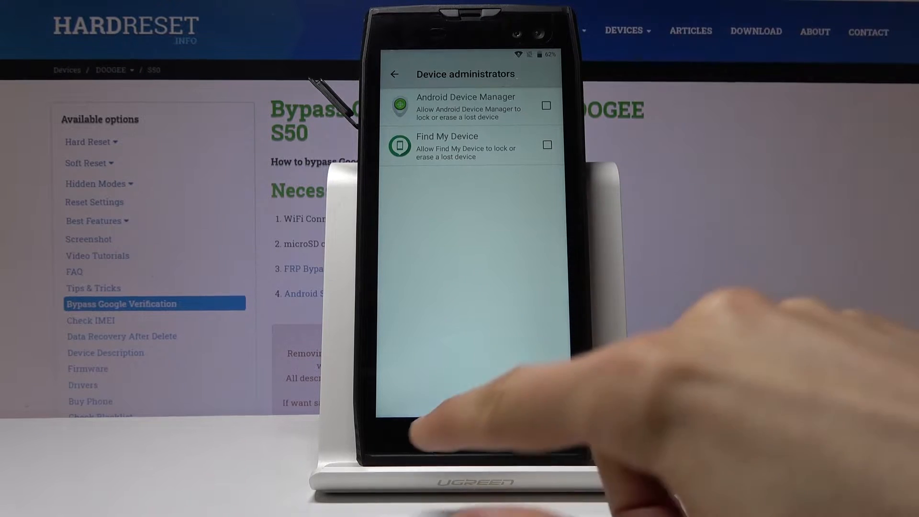
{"action": "left_click", "coordinate": [394, 74]}
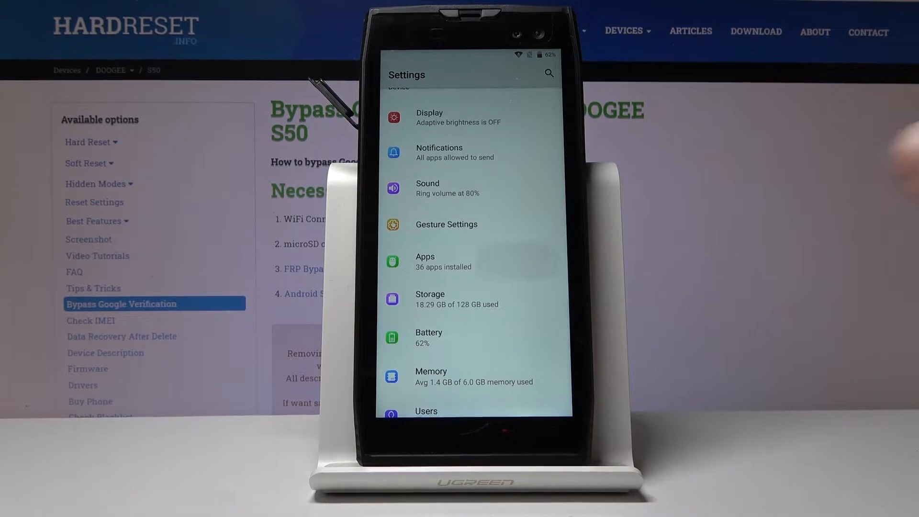
Show system apps in the Apps list and check Google Account Manager is disabled
{"action": "left_click", "coordinate": [451, 262]}
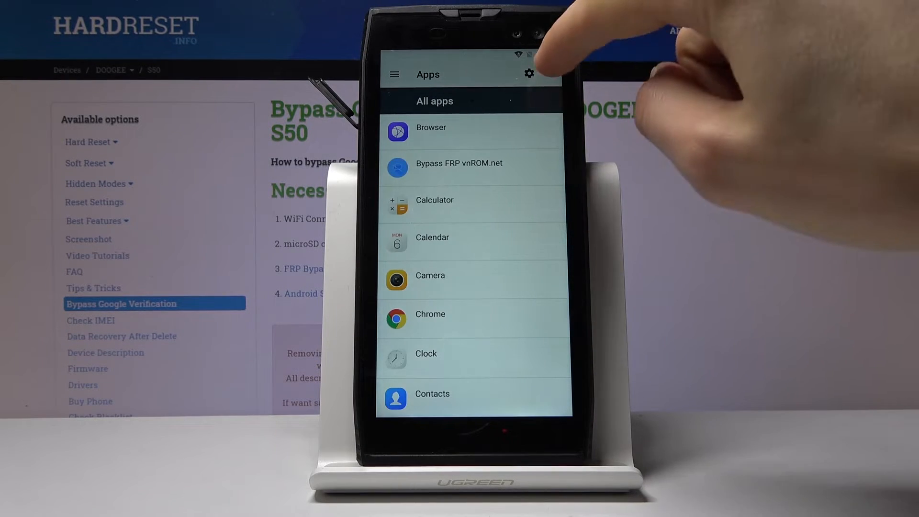
{"action": "left_click", "coordinate": [528, 73]}
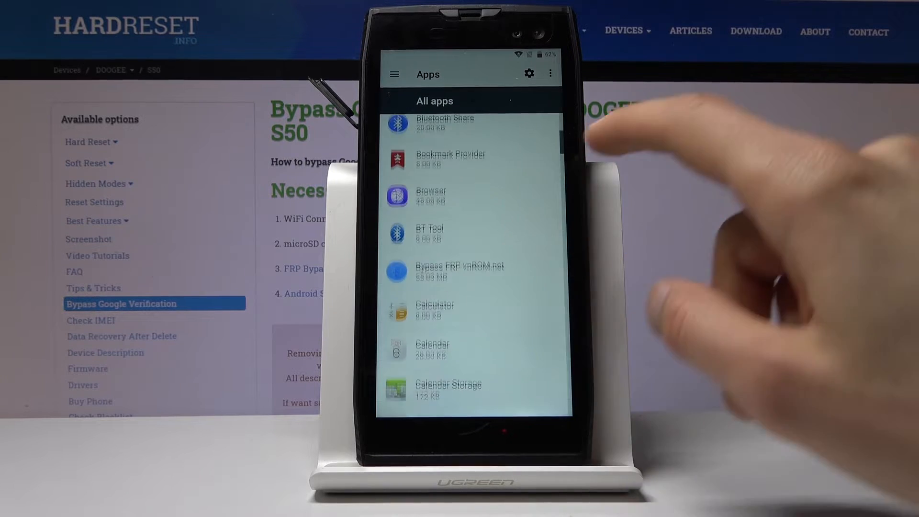
{"action": "scroll", "scroll_direction": "down", "scroll_amount": 3}
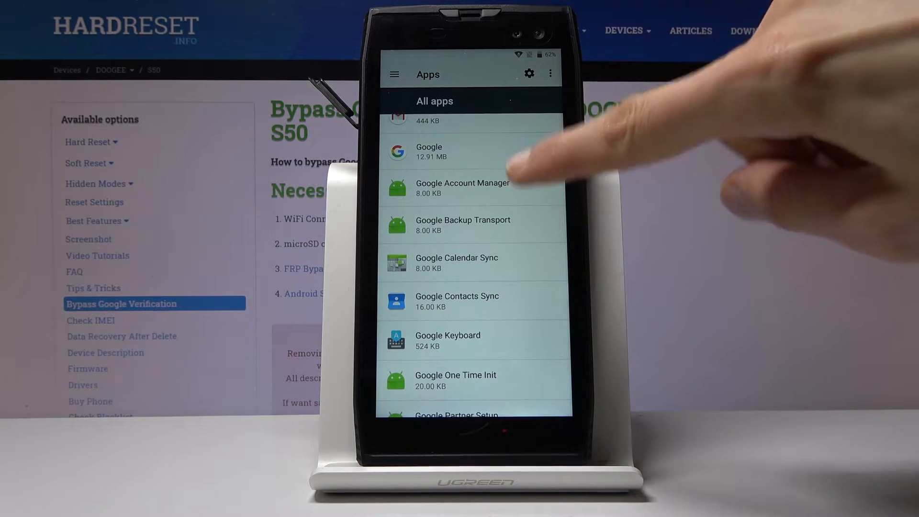
{"action": "left_click", "coordinate": [461, 187]}
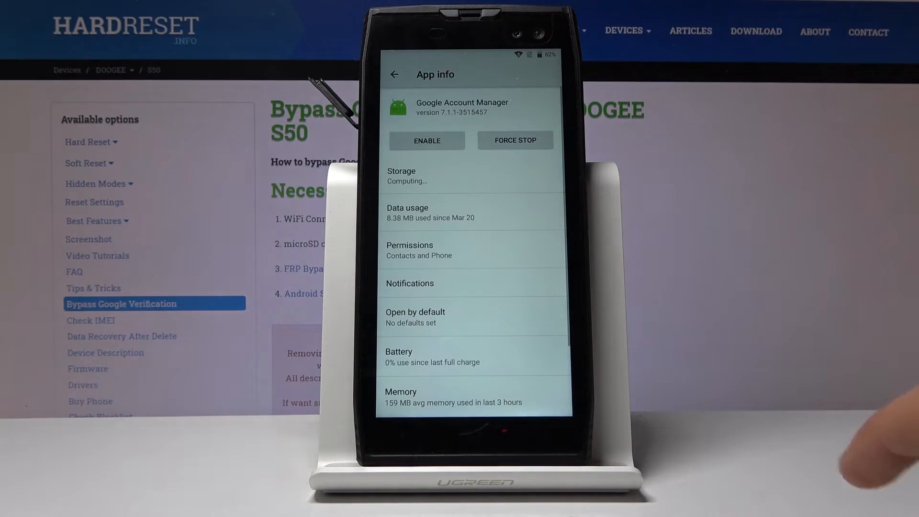
{"action": "left_click", "coordinate": [394, 74]}
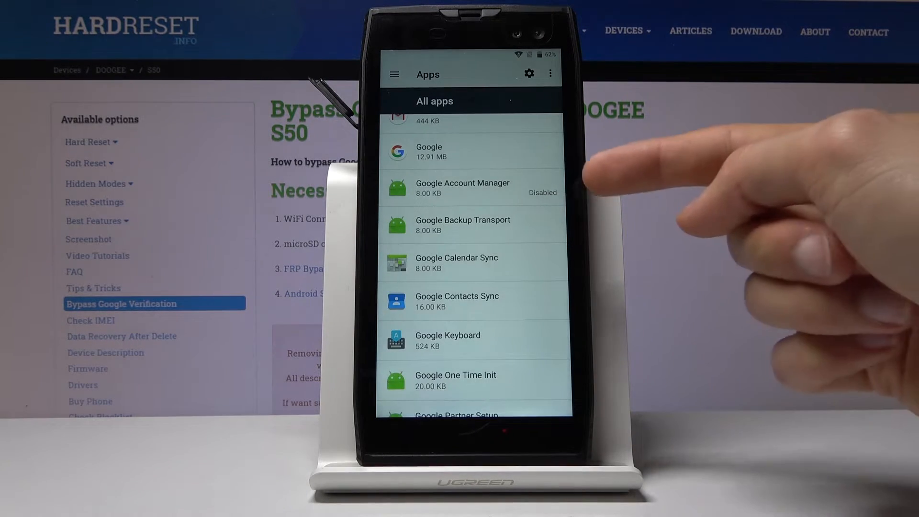
Disable Google Play services and return to the apps list
{"action": "scroll", "scroll_direction": "up", "scroll_amount": 3}
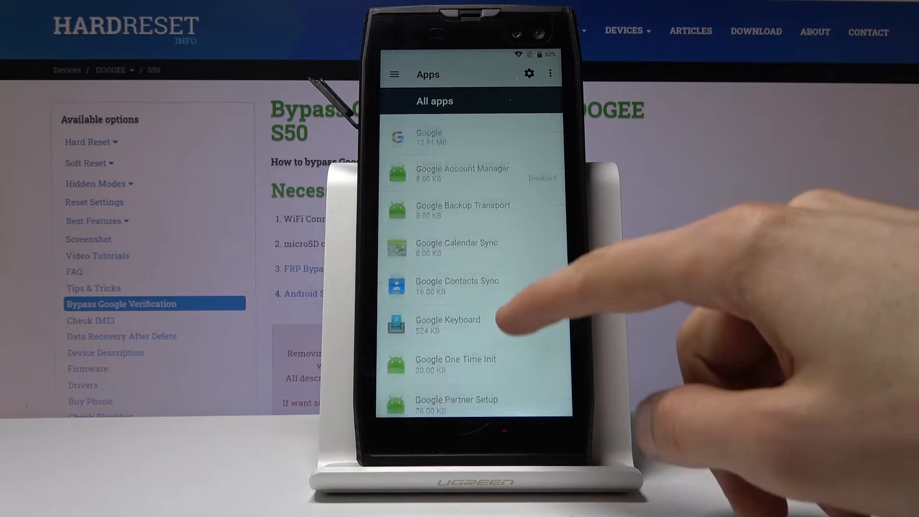
{"action": "scroll", "scroll_direction": "down", "scroll_amount": 3}
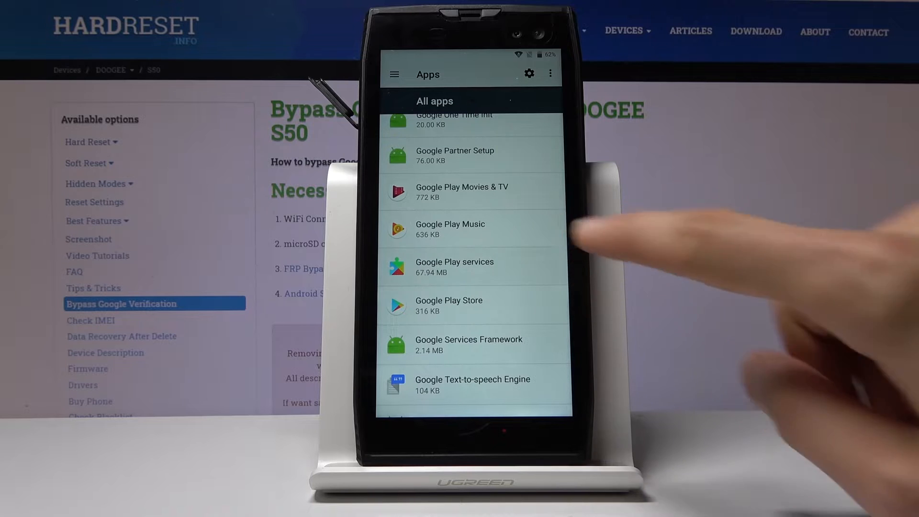
{"action": "left_click", "coordinate": [454, 266]}
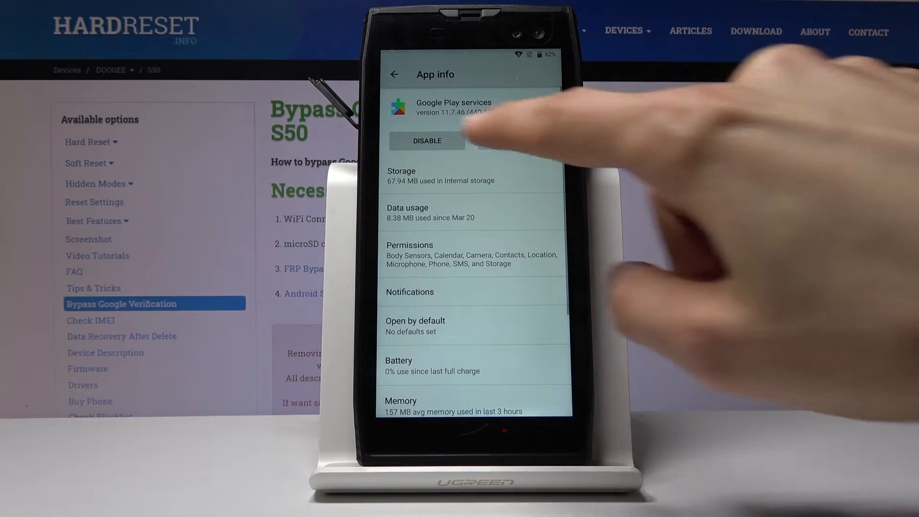
{"action": "left_click", "coordinate": [426, 141]}
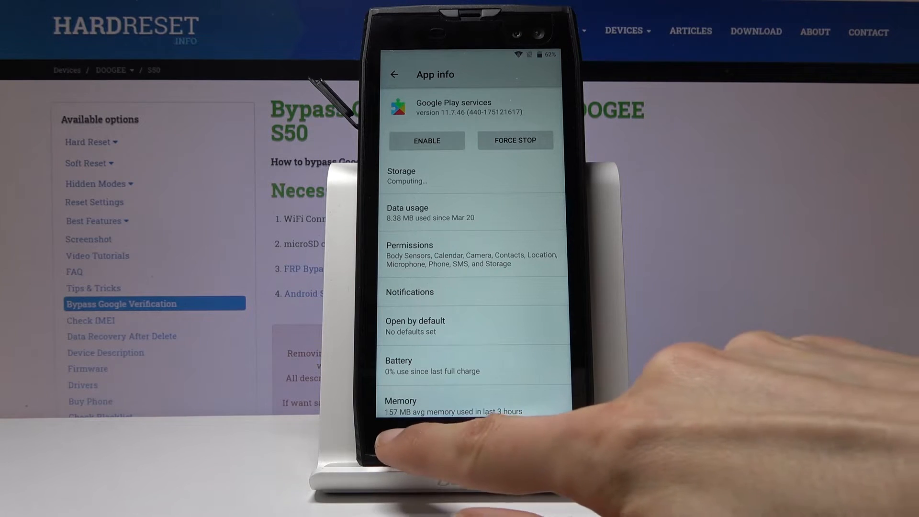
{"action": "left_click", "coordinate": [394, 74]}
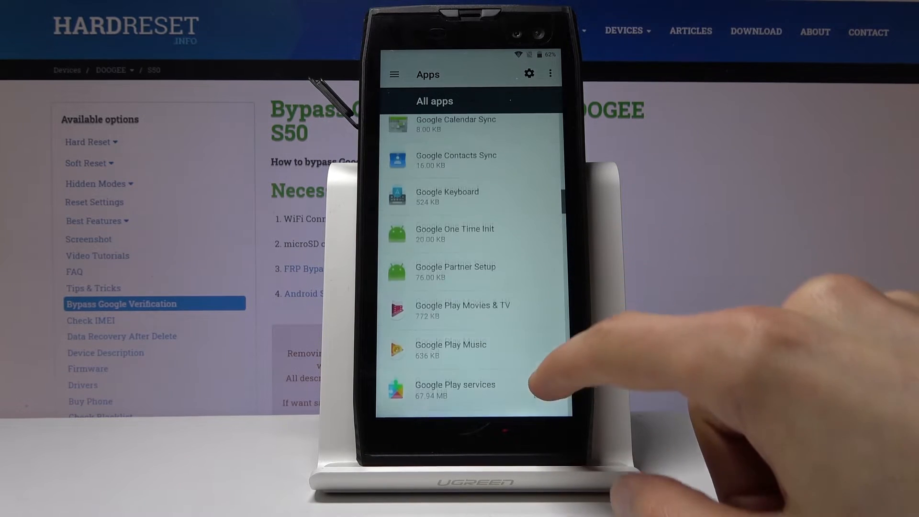
{"action": "scroll", "scroll_direction": "down", "scroll_amount": 3}
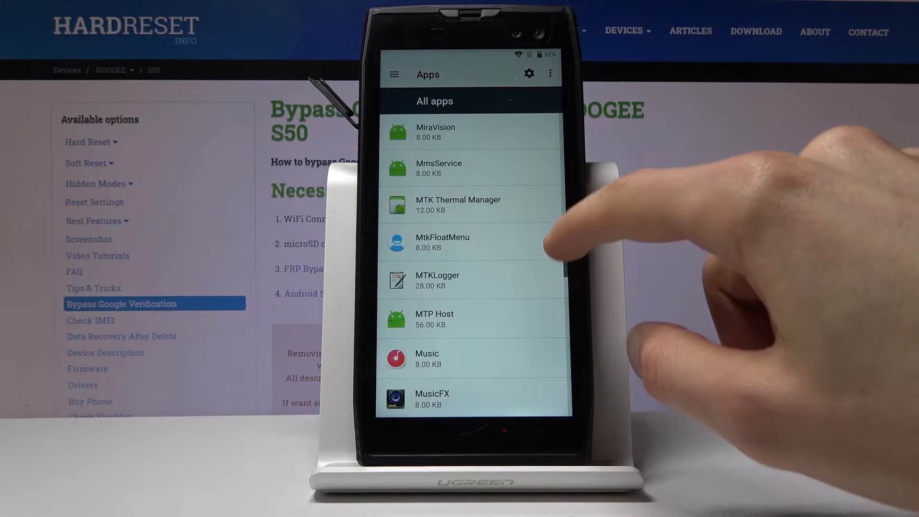
{"action": "scroll", "scroll_direction": "up", "scroll_amount": 3}
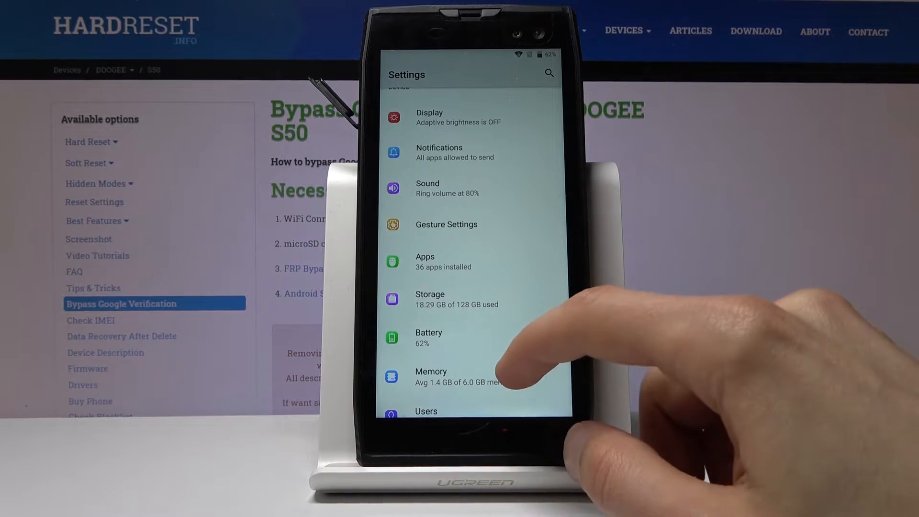
Start adding a Google account and submit its email and password at sign-in
{"action": "scroll", "scroll_direction": "down", "scroll_amount": 3}
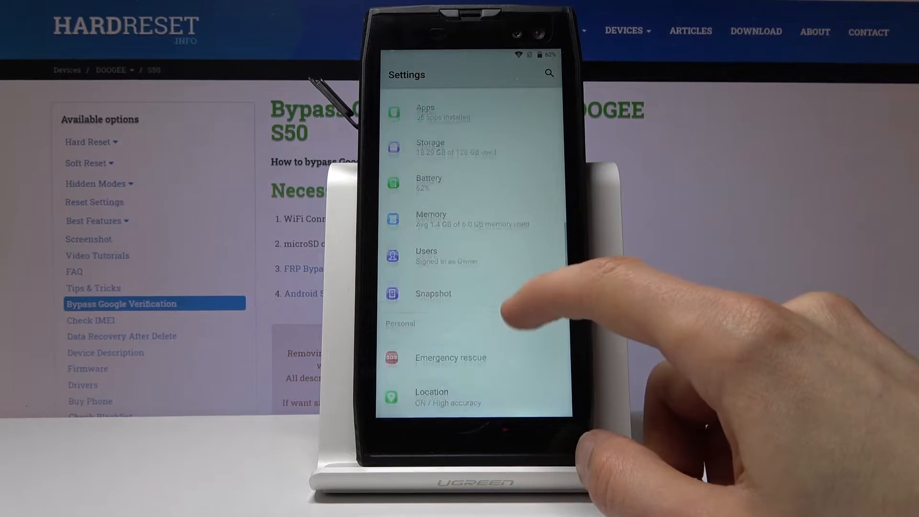
{"action": "scroll", "scroll_direction": "up", "scroll_amount": 3}
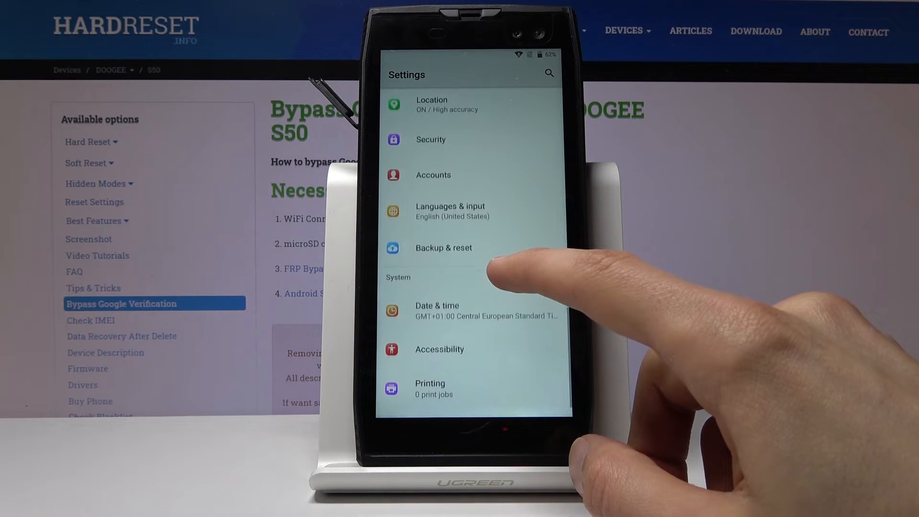
{"action": "left_click", "coordinate": [433, 174]}
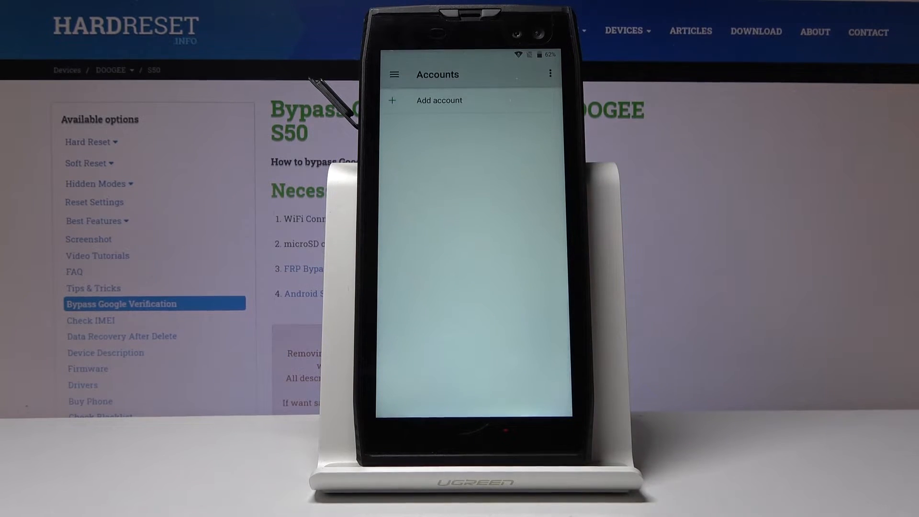
{"action": "left_click", "coordinate": [438, 100]}
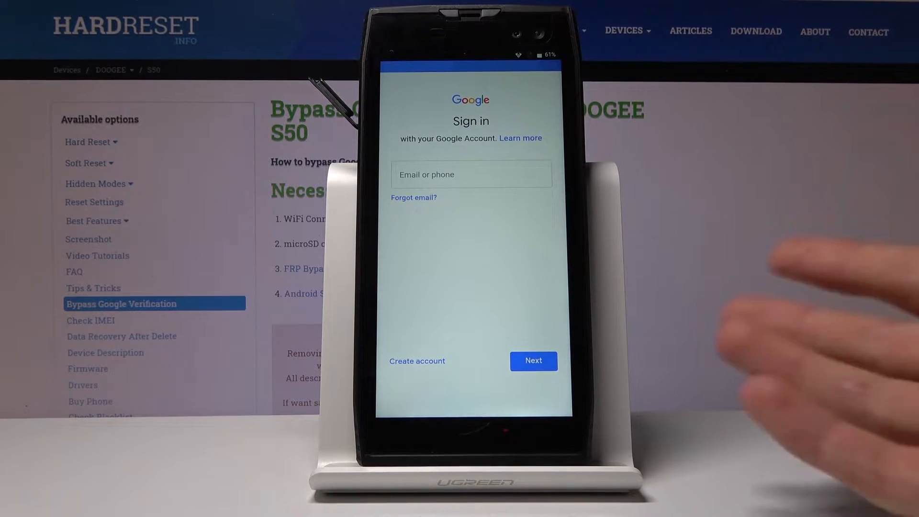
{"action": "left_click", "coordinate": [470, 175]}
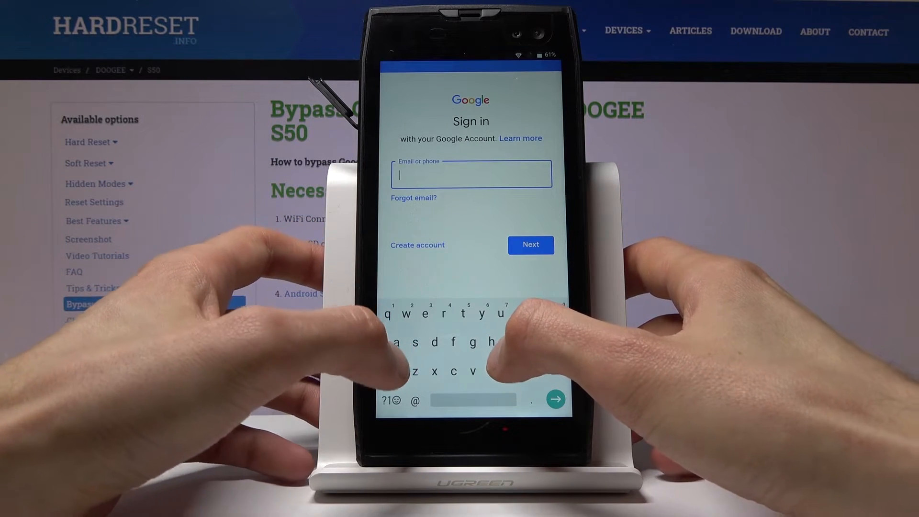
{"action": "type", "text": "hardresetinfo"}
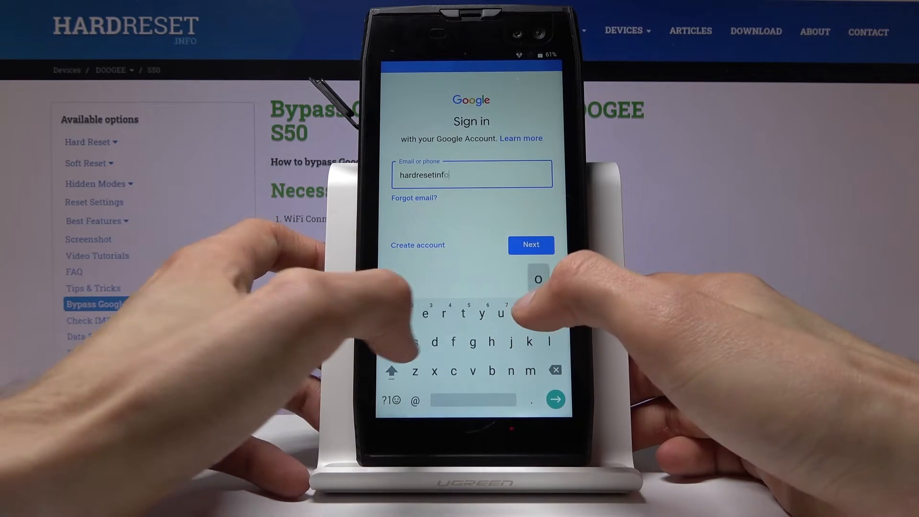
{"action": "type", "text": "1"}
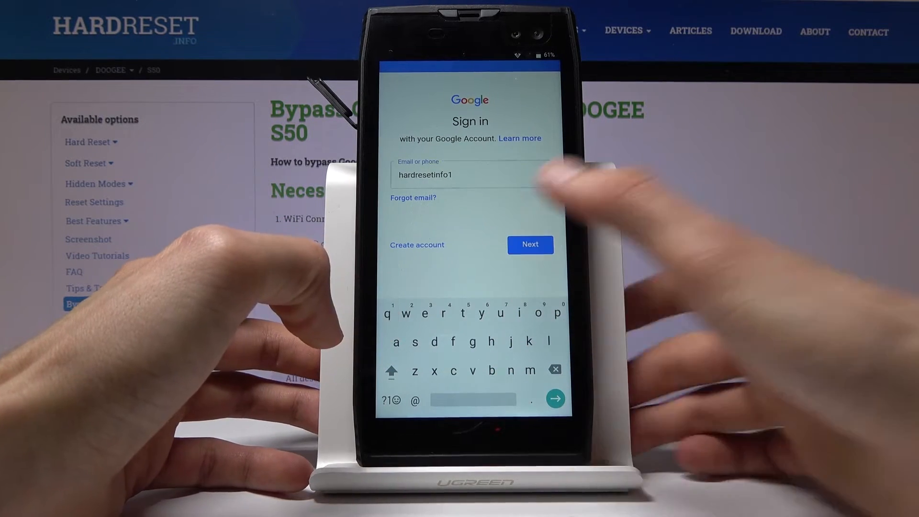
{"action": "left_click", "coordinate": [530, 244]}
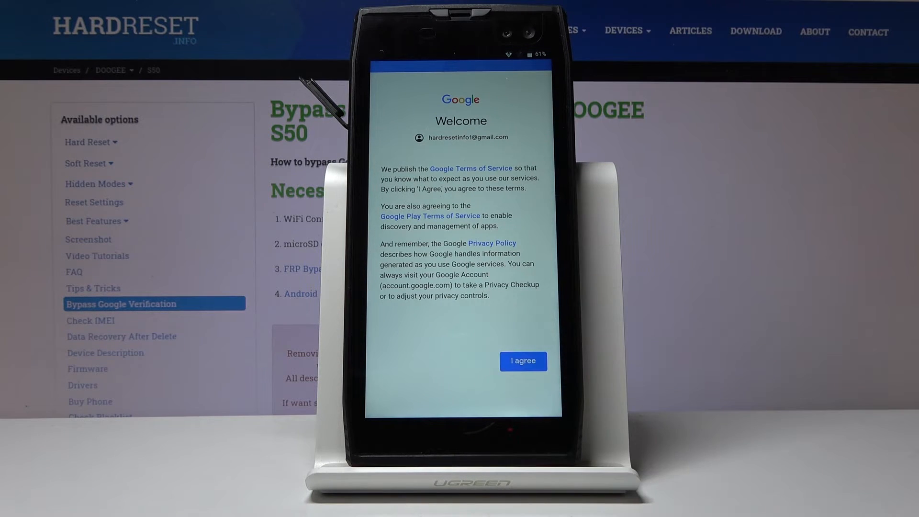
Agree to Google's terms of service to add the account
{"action": "left_click", "coordinate": [522, 361]}
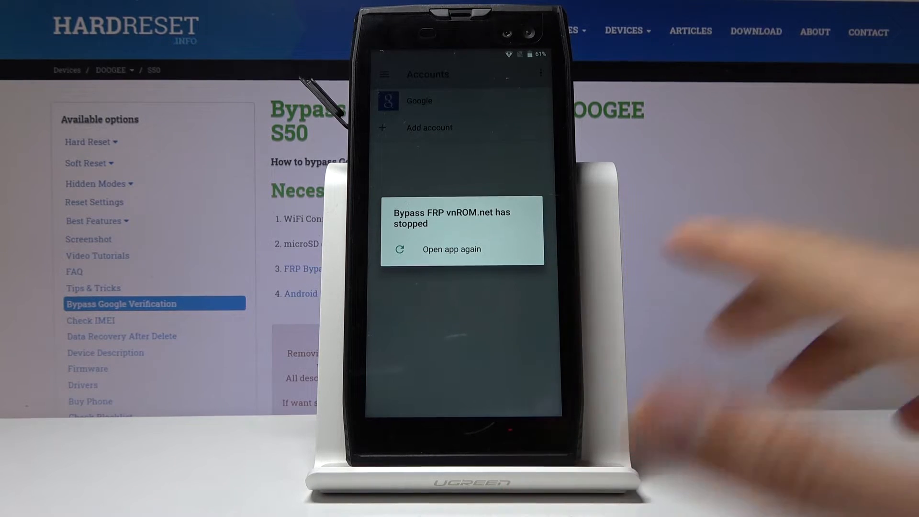
{"action": "mouse_move", "coordinate": [527, 276]}
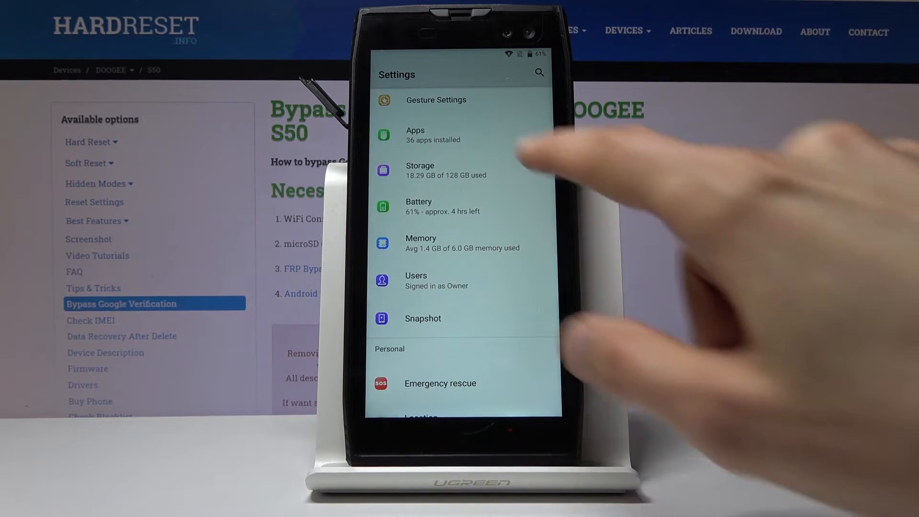
List system apps and re-enable Google Play services and Google Account Manager
{"action": "left_click", "coordinate": [415, 135]}
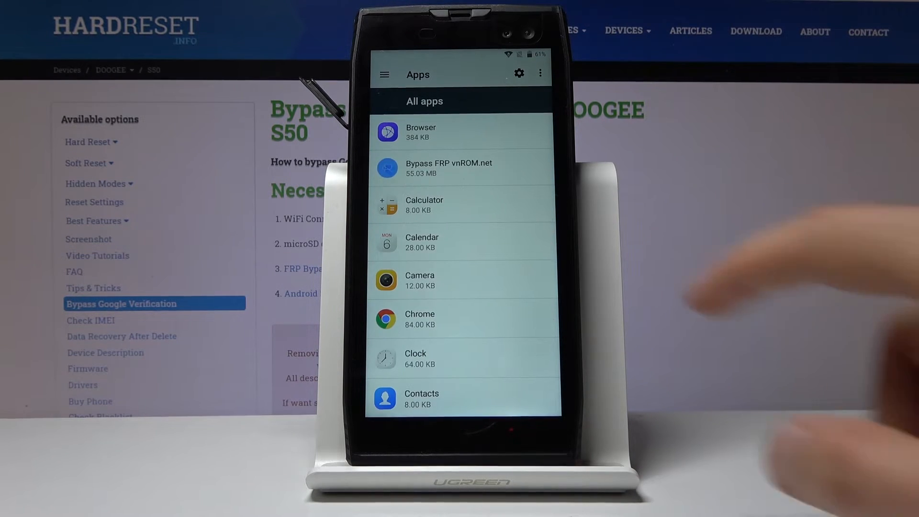
{"action": "left_click", "coordinate": [539, 73]}
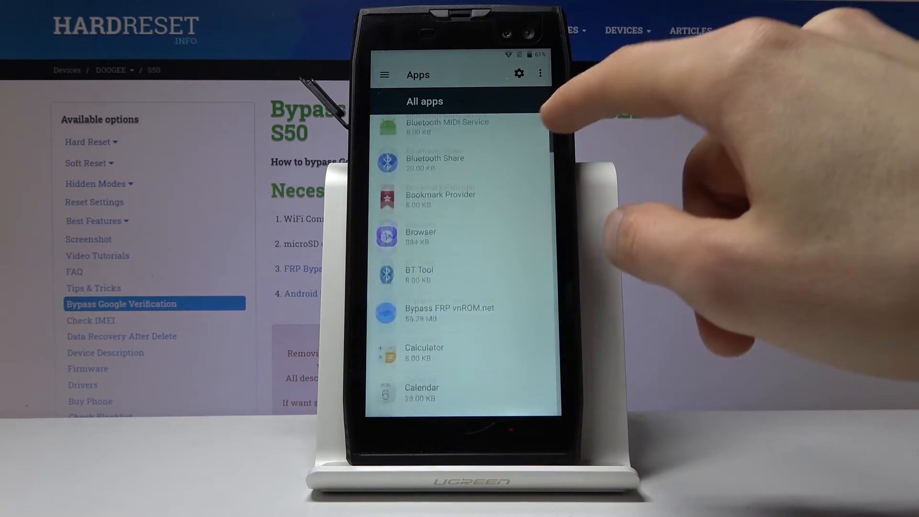
{"action": "scroll", "scroll_direction": "down", "scroll_amount": 3}
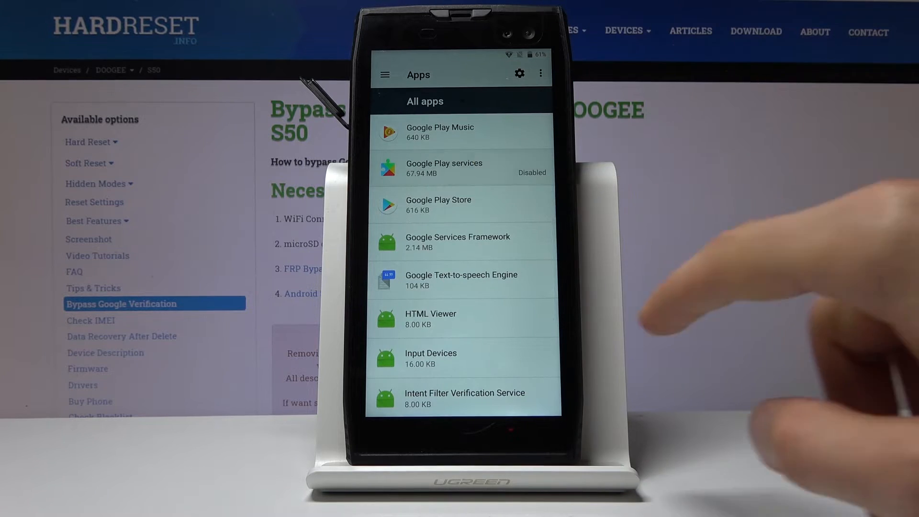
{"action": "left_click", "coordinate": [461, 168]}
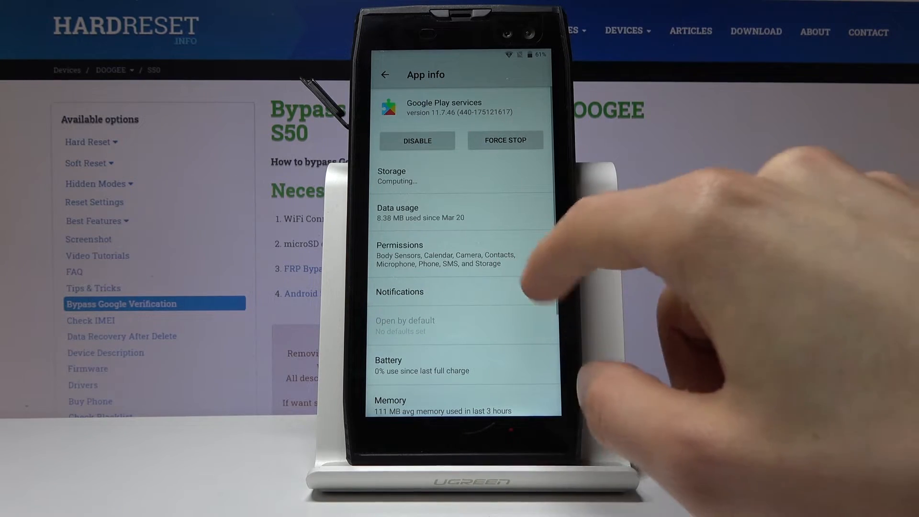
{"action": "left_click", "coordinate": [384, 74]}
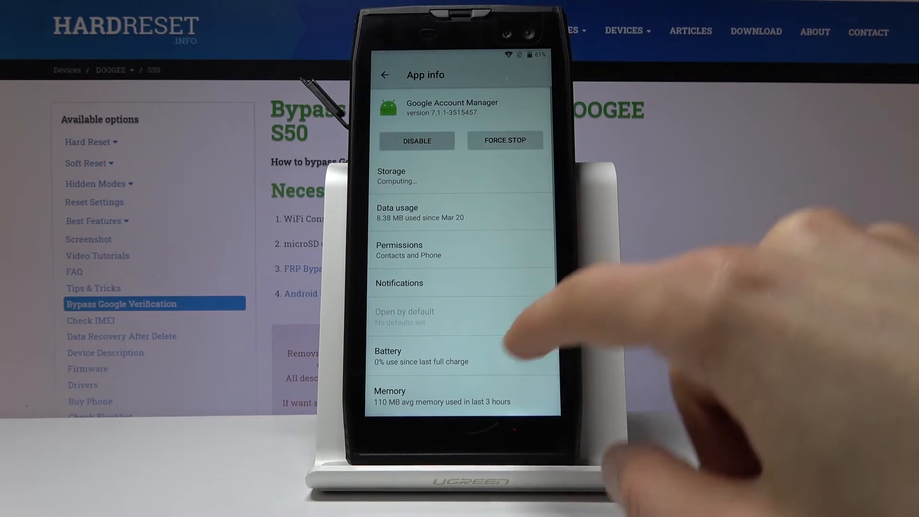
{"action": "left_click", "coordinate": [385, 74]}
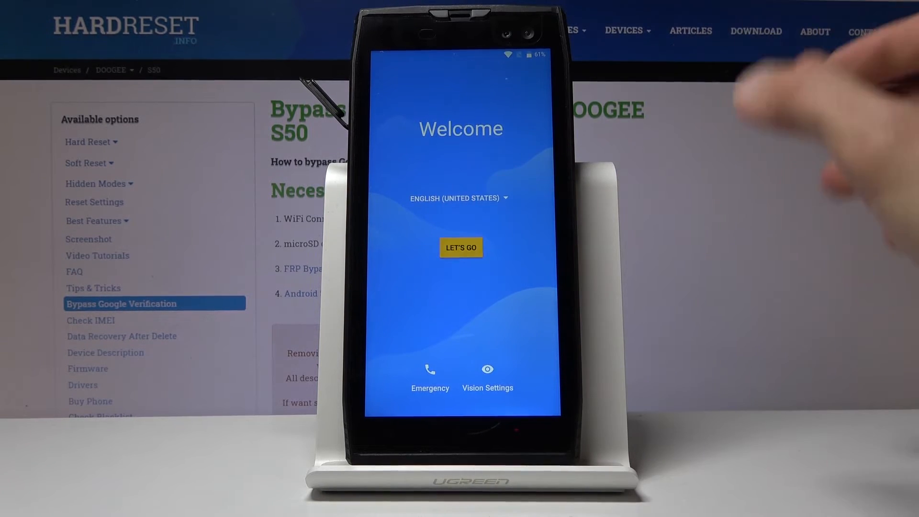
Set up as a new phone, skipping fingerprint and accepting Google terms and Assistant
{"action": "left_click", "coordinate": [460, 247]}
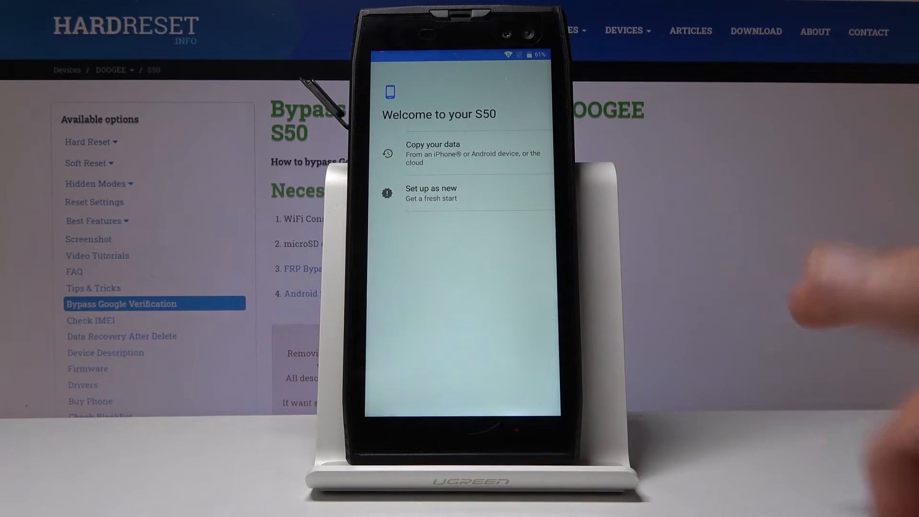
{"action": "left_click", "coordinate": [463, 153]}
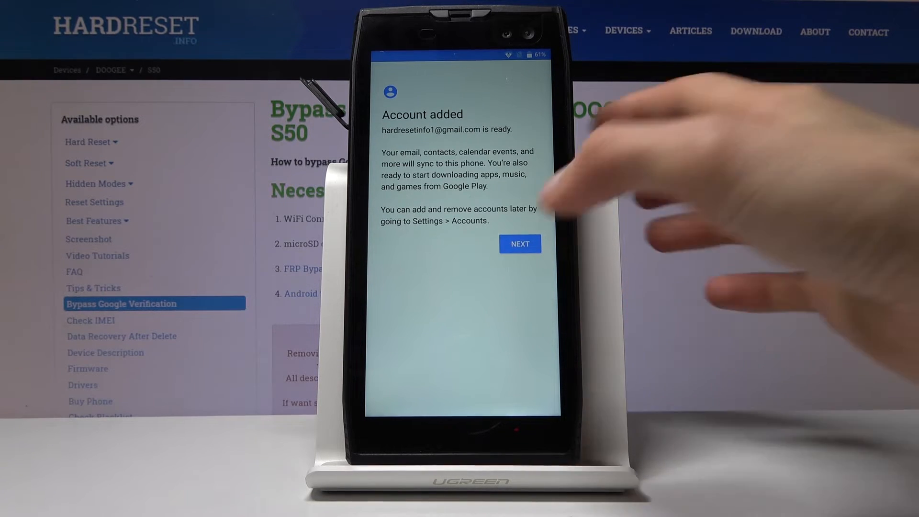
{"action": "left_click", "coordinate": [519, 243]}
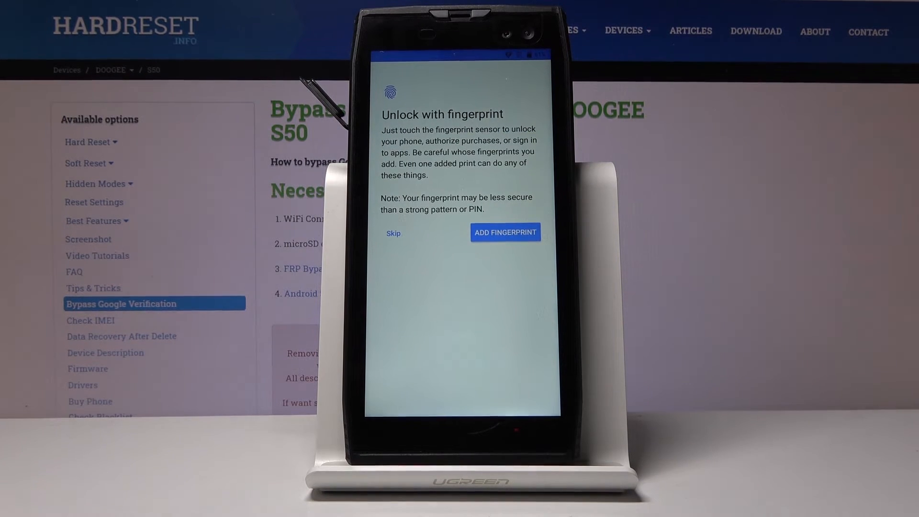
{"action": "left_click", "coordinate": [394, 233]}
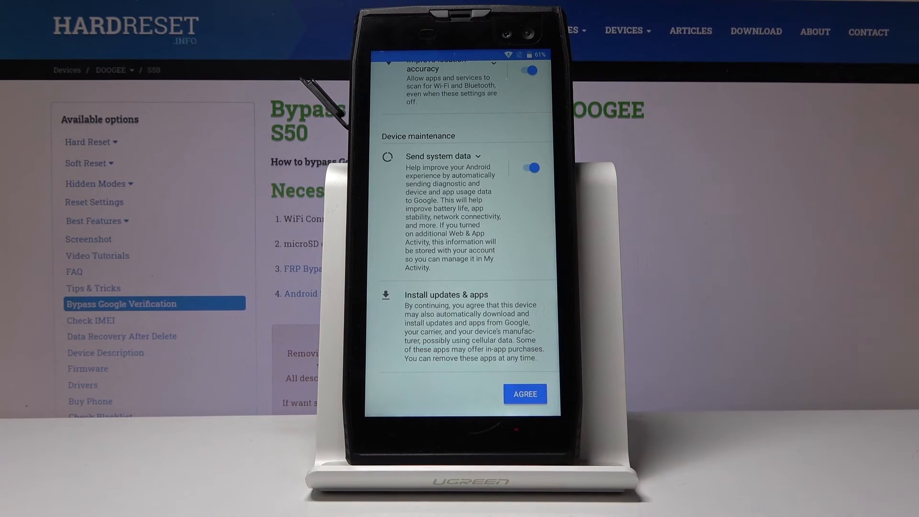
{"action": "left_click", "coordinate": [523, 393]}
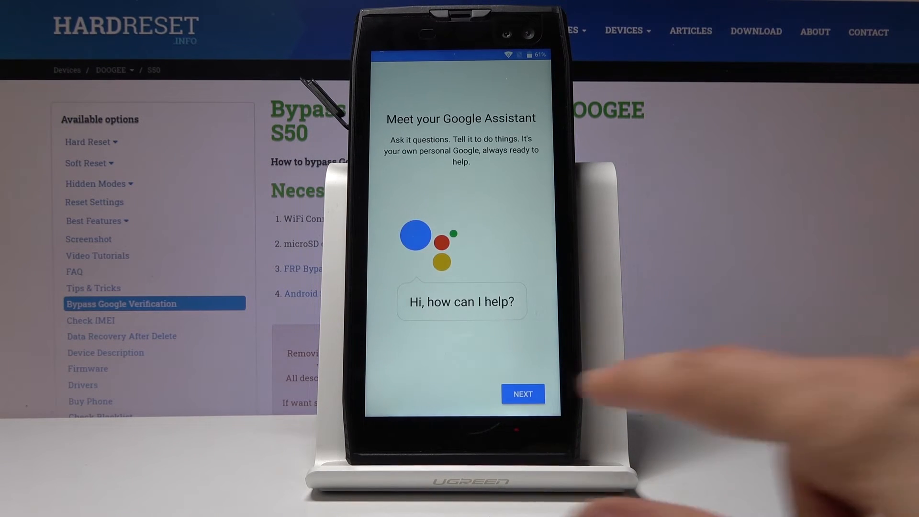
{"action": "left_click", "coordinate": [521, 393]}
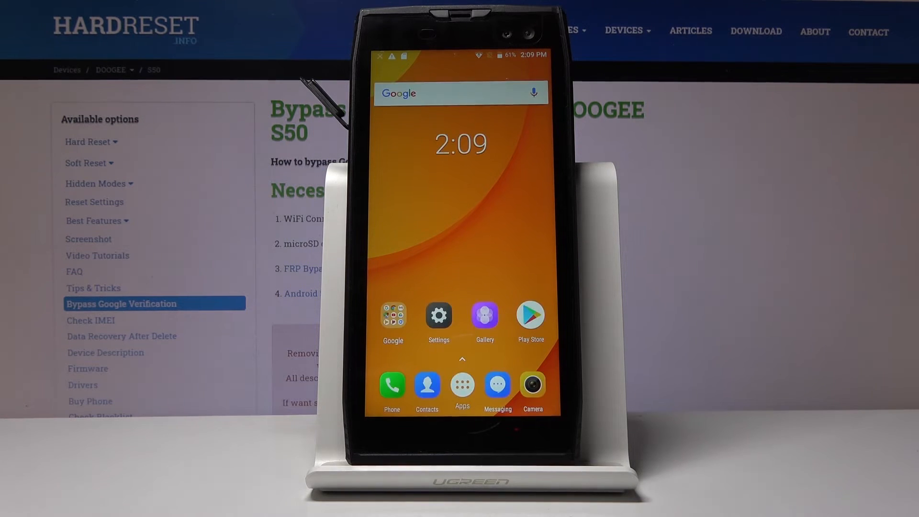
Erase all phone data through Settings > Backup & reset > Factory data reset
{"action": "left_click", "coordinate": [438, 316]}
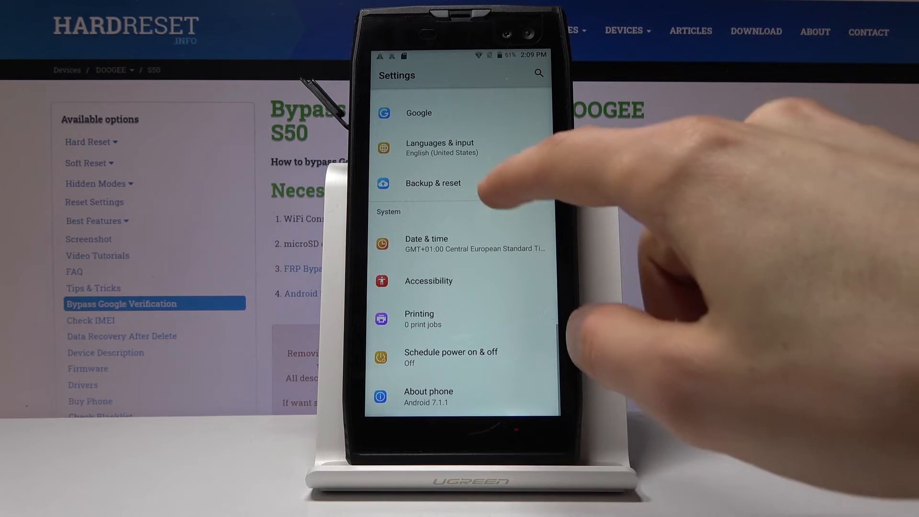
{"action": "left_click", "coordinate": [432, 182]}
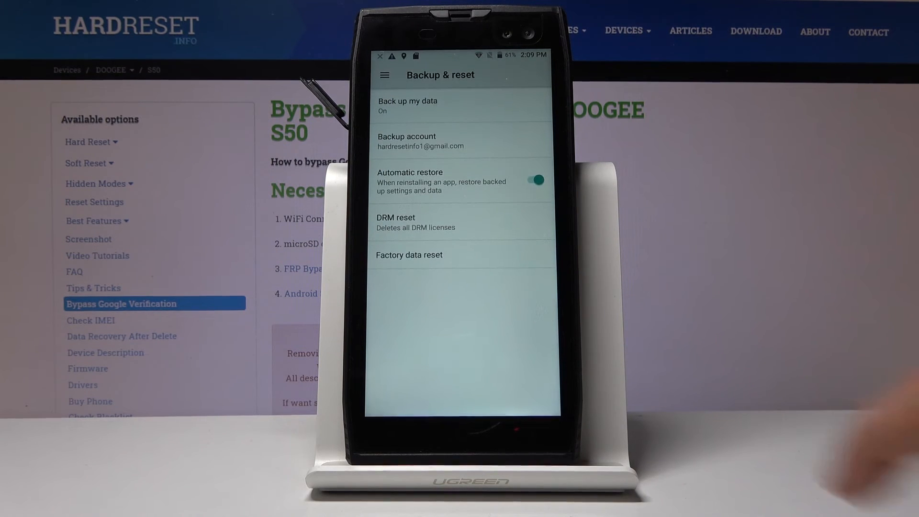
{"action": "left_click", "coordinate": [408, 254]}
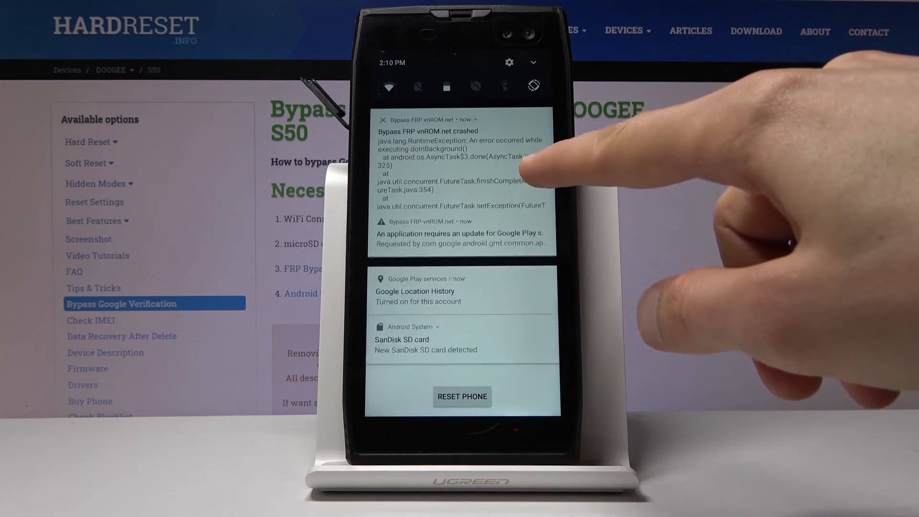
{"action": "scroll", "scroll_direction": "down", "scroll_amount": 3}
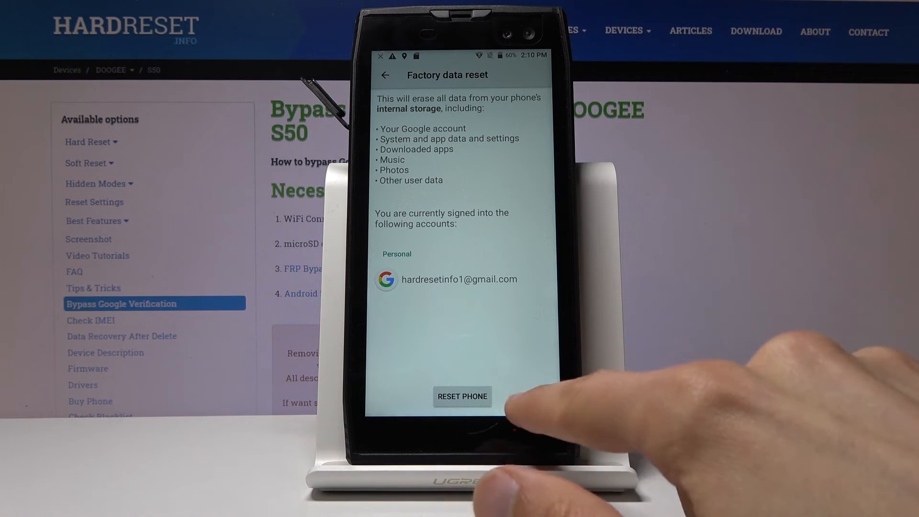
{"action": "left_click", "coordinate": [462, 396]}
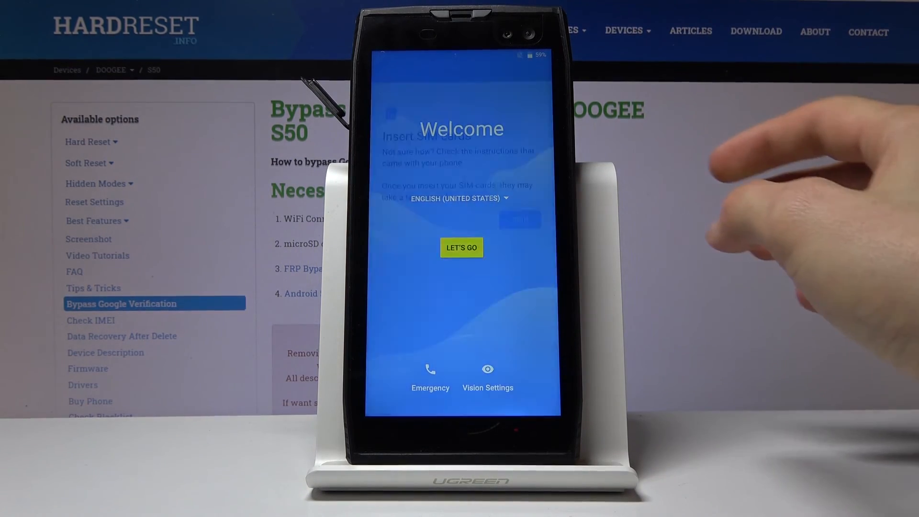
Start setup, skip SIM insertion, continue without a network, and accept the default date and time
{"action": "left_click", "coordinate": [461, 247]}
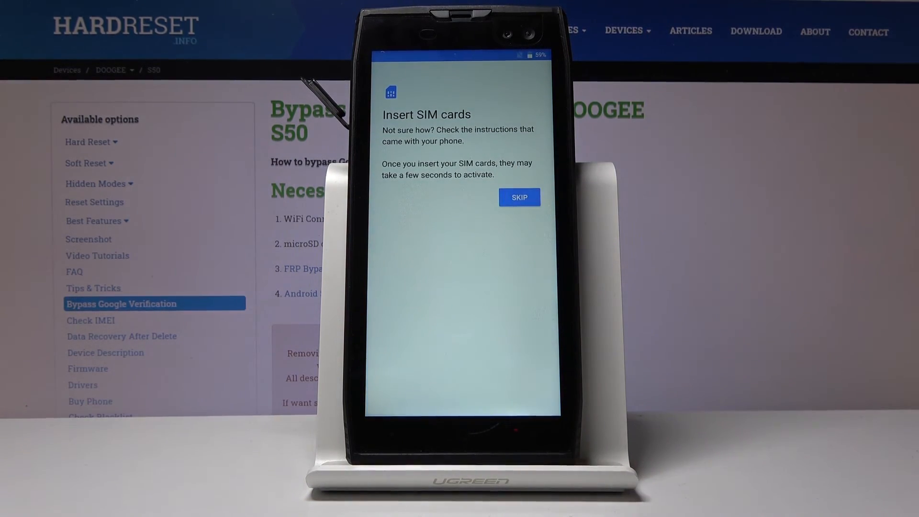
{"action": "left_click", "coordinate": [518, 197]}
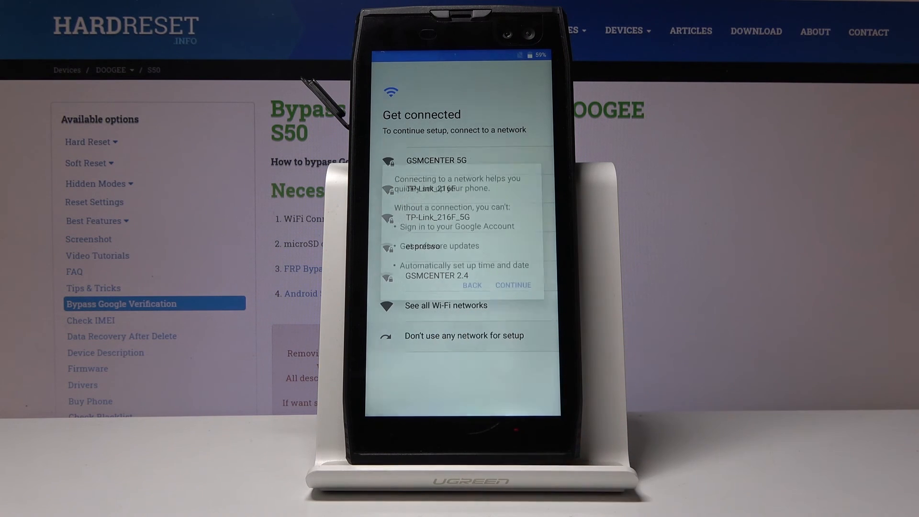
{"action": "left_click", "coordinate": [512, 285]}
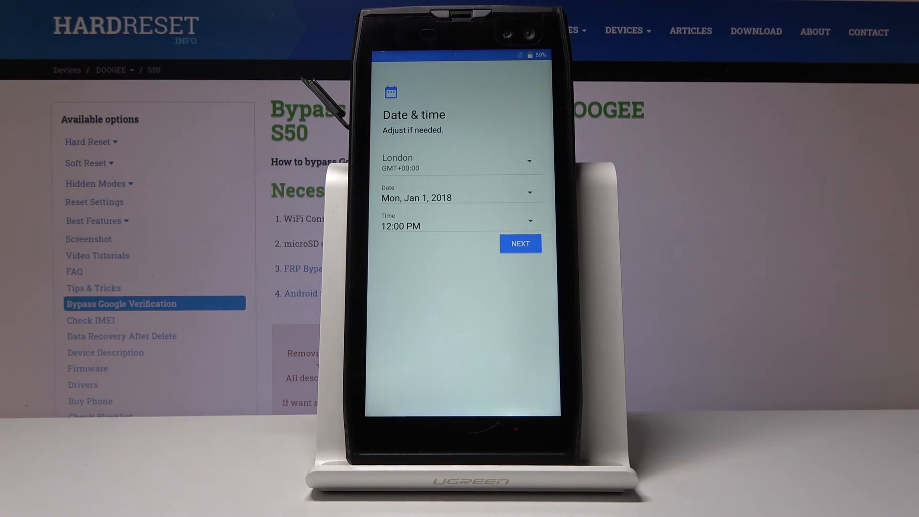
{"action": "left_click", "coordinate": [519, 243]}
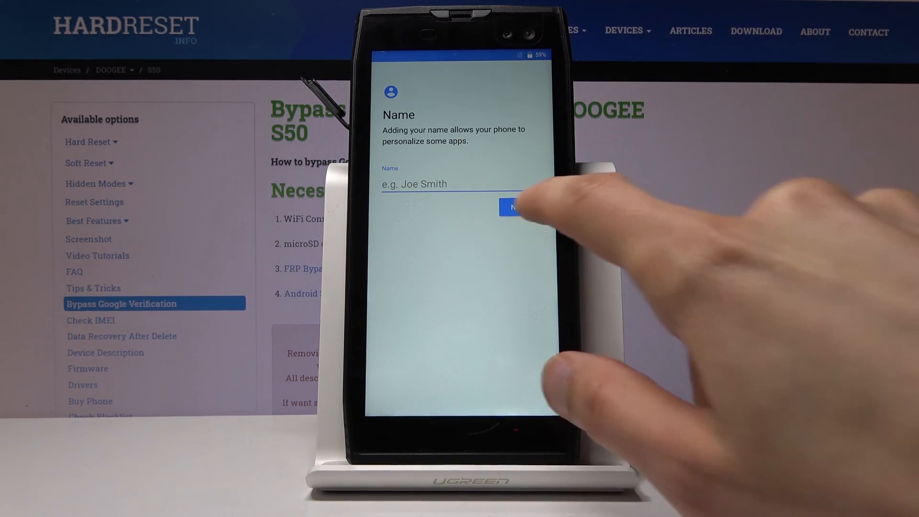